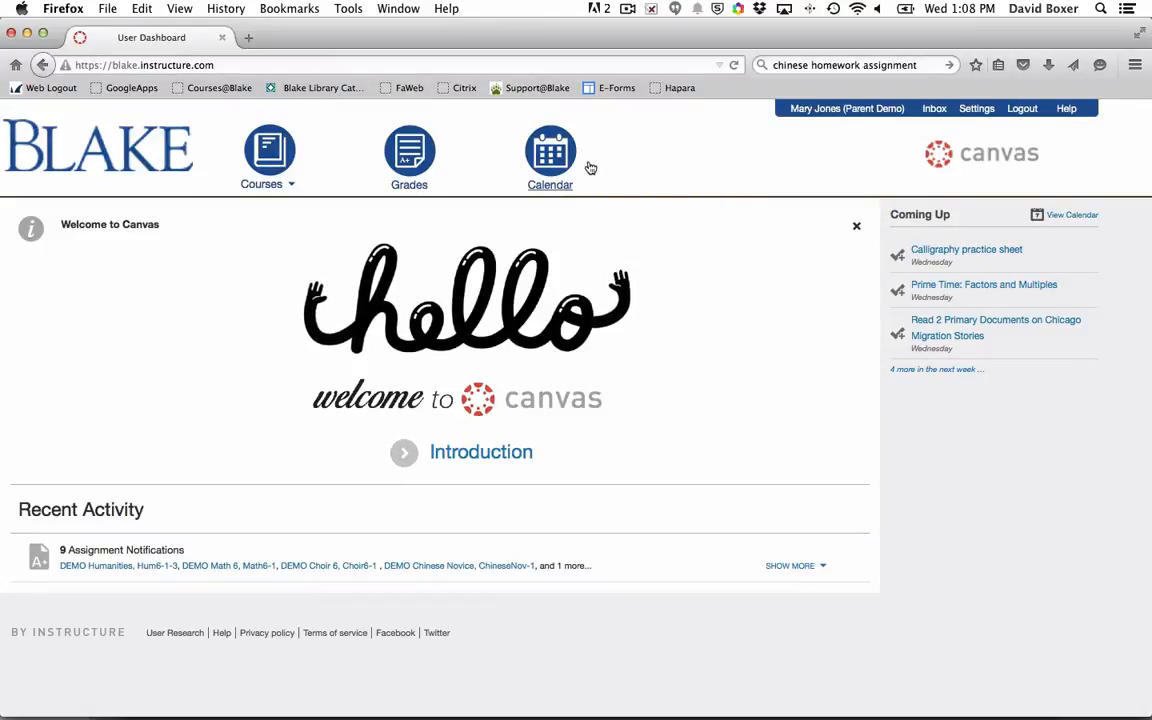
Step: Load the August 2015 month calendar with every course's assignments shown
left_click(550, 156)
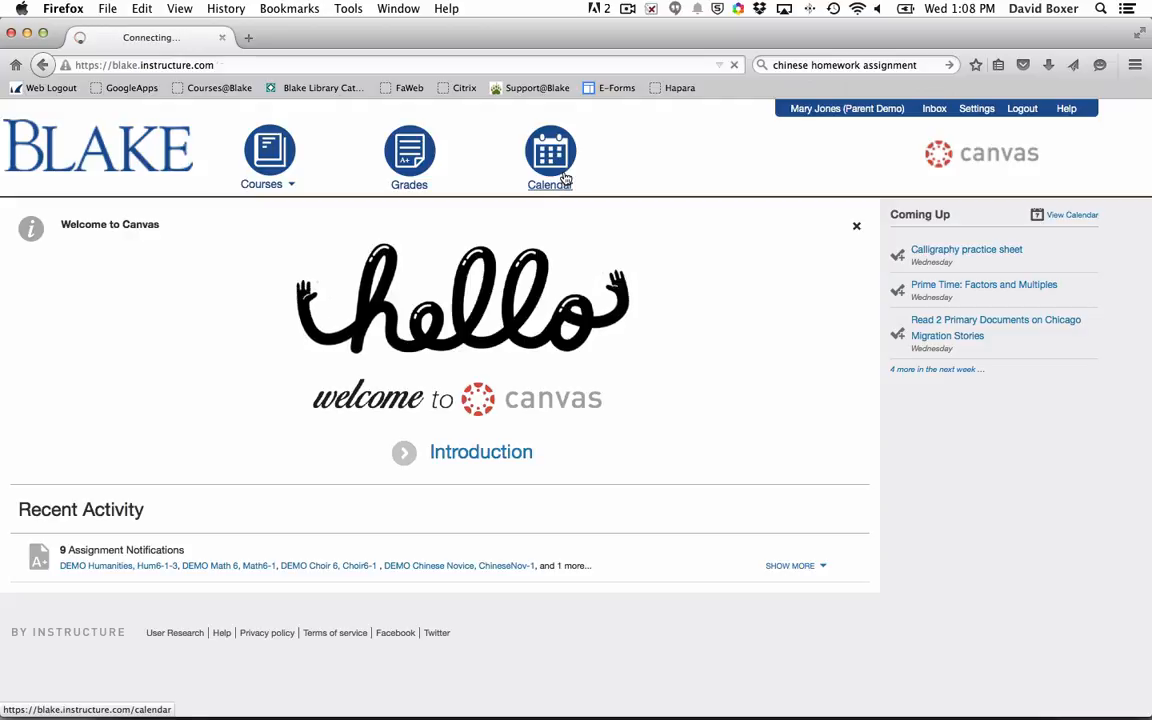
left_click(548, 156)
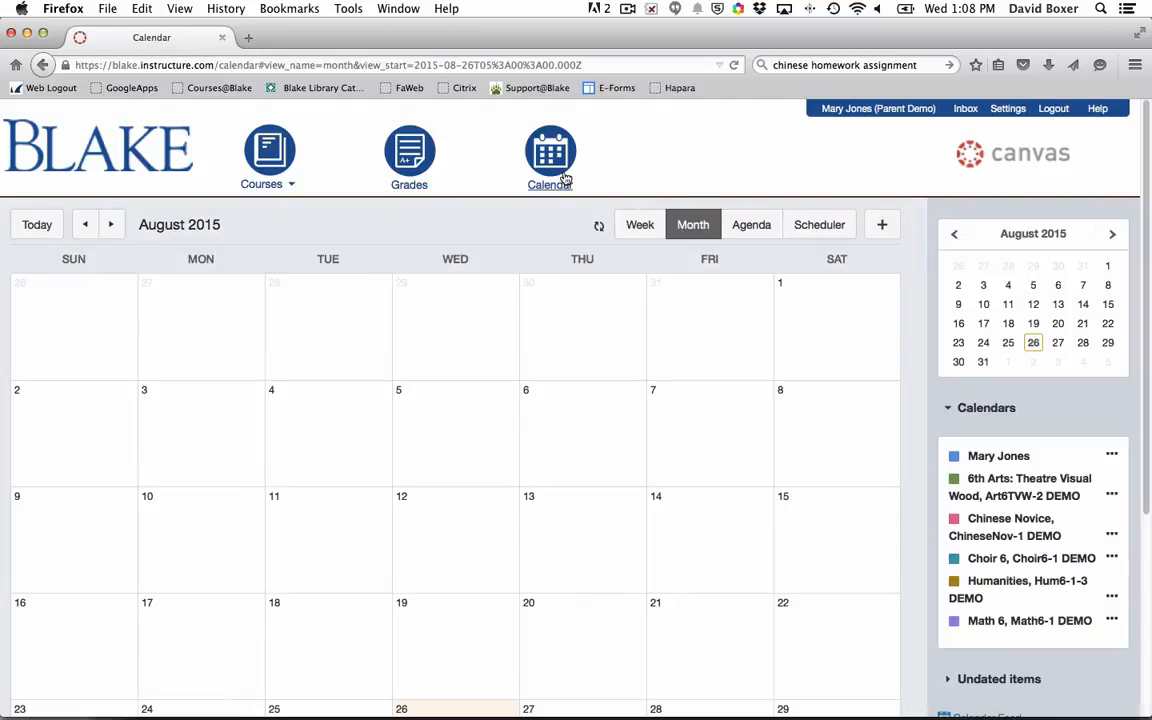
mouse_move(608, 236)
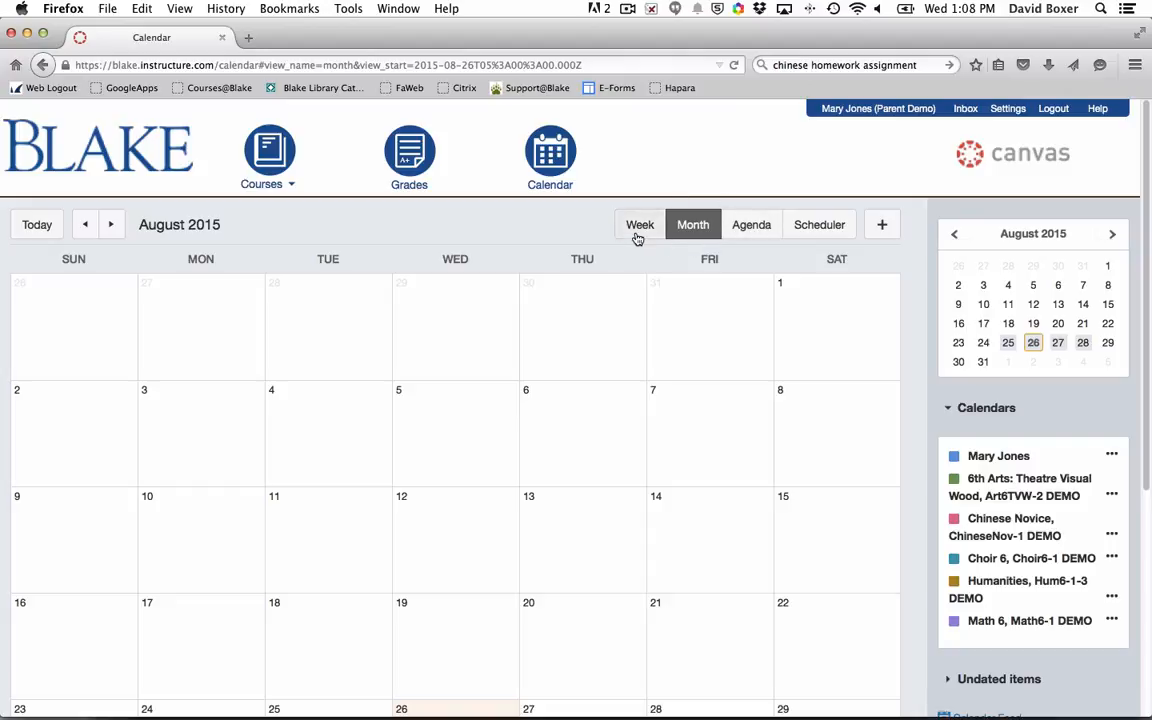
mouse_move(642, 224)
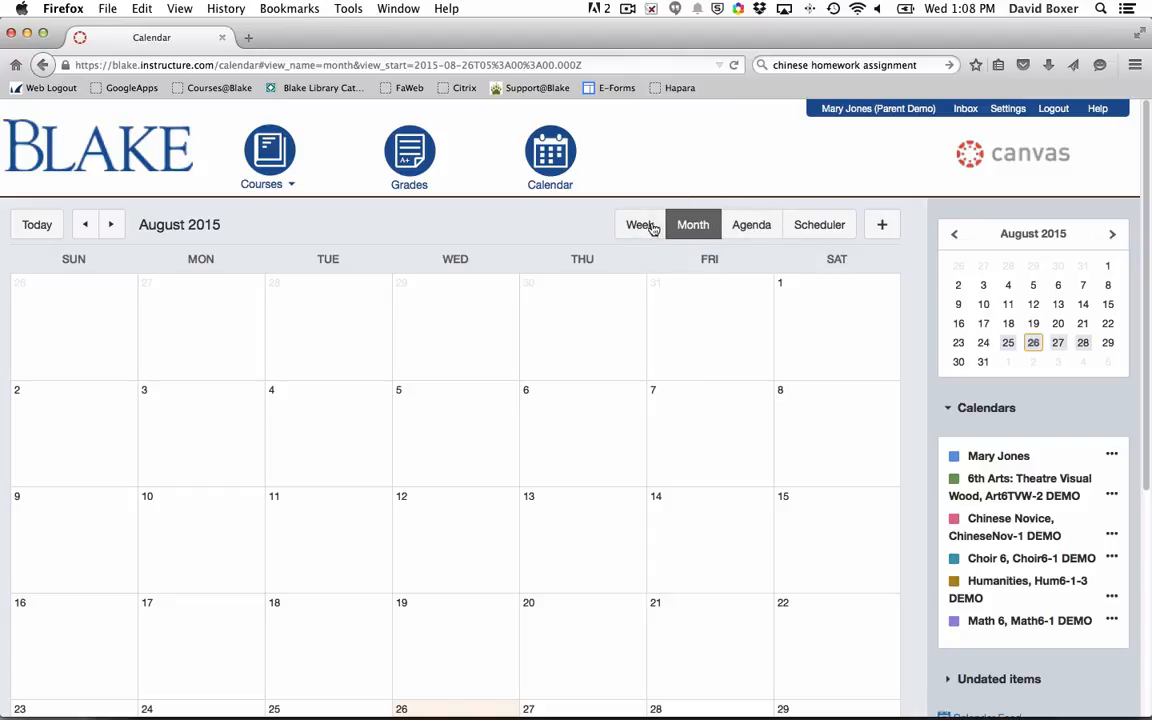
mouse_move(692, 224)
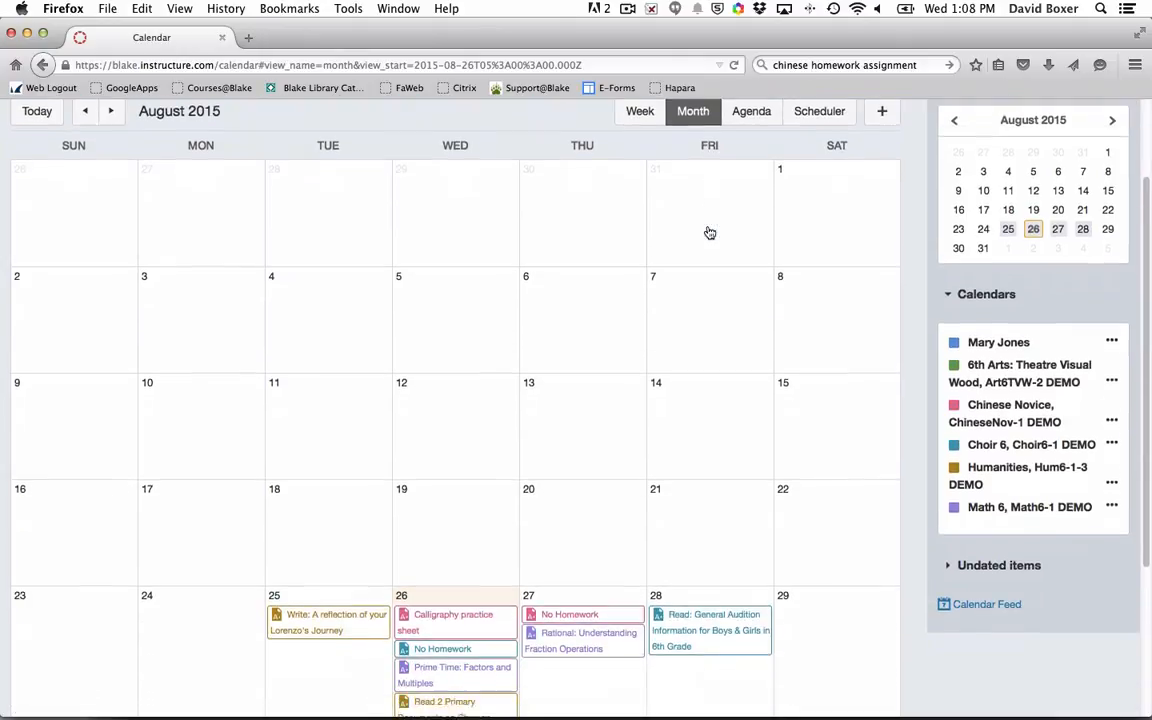
scroll("down", 3)
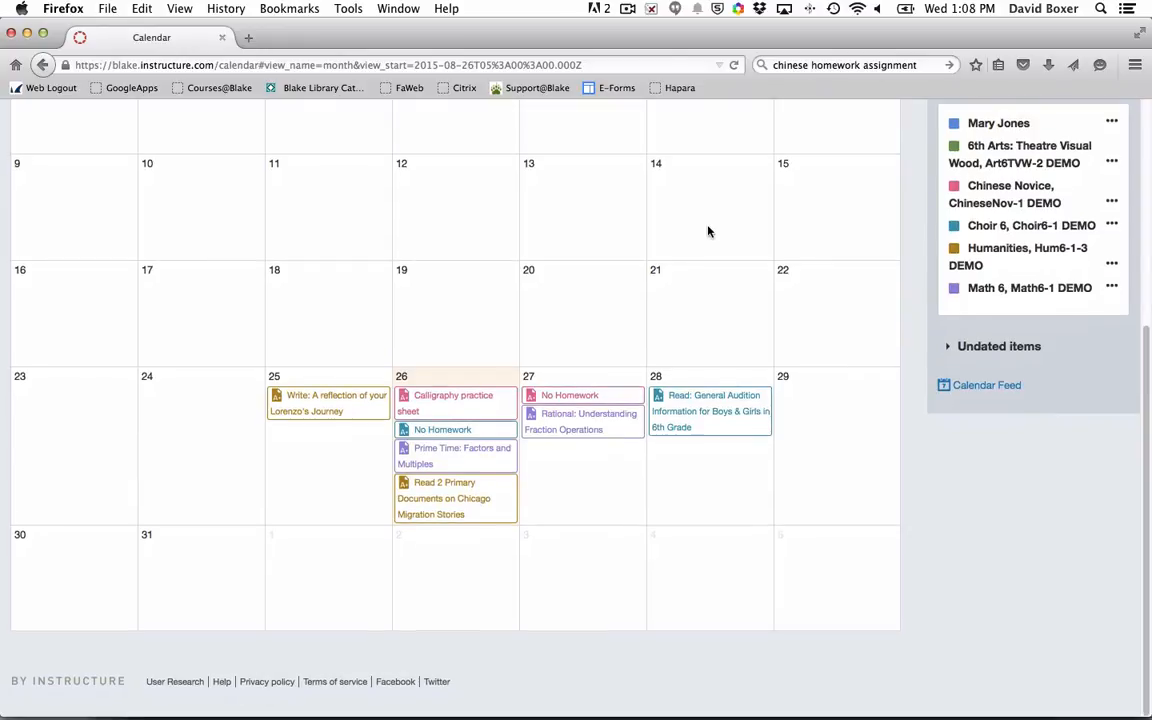
mouse_move(372, 432)
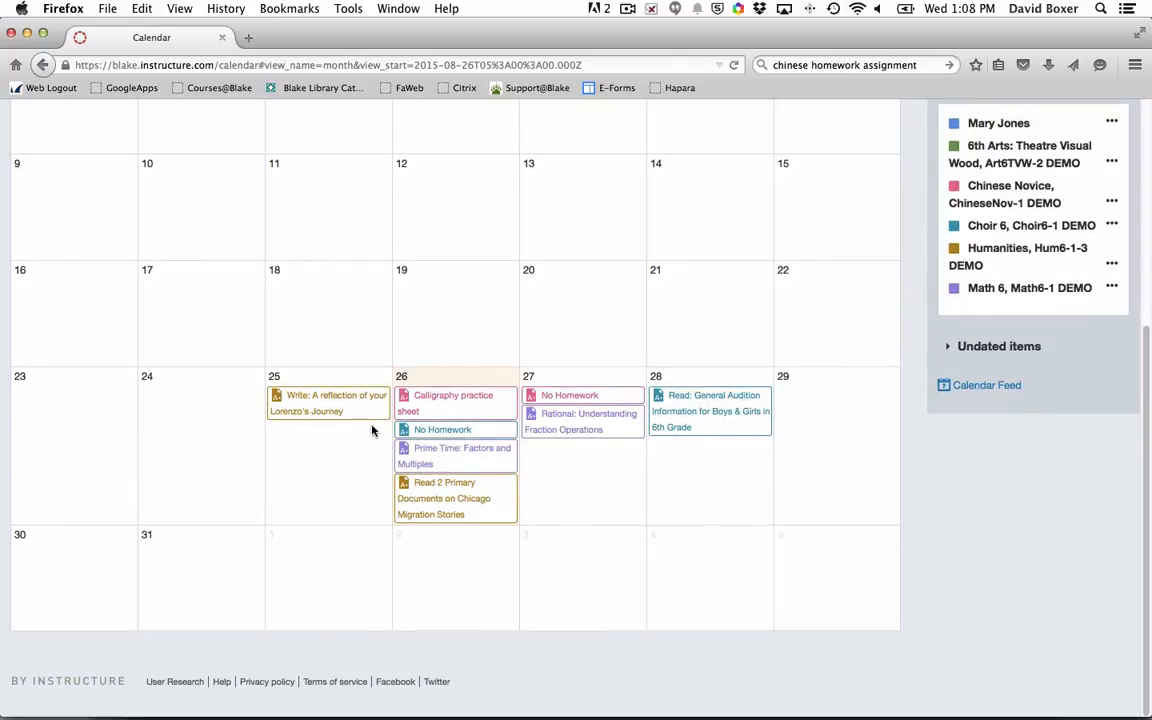
mouse_move(490, 492)
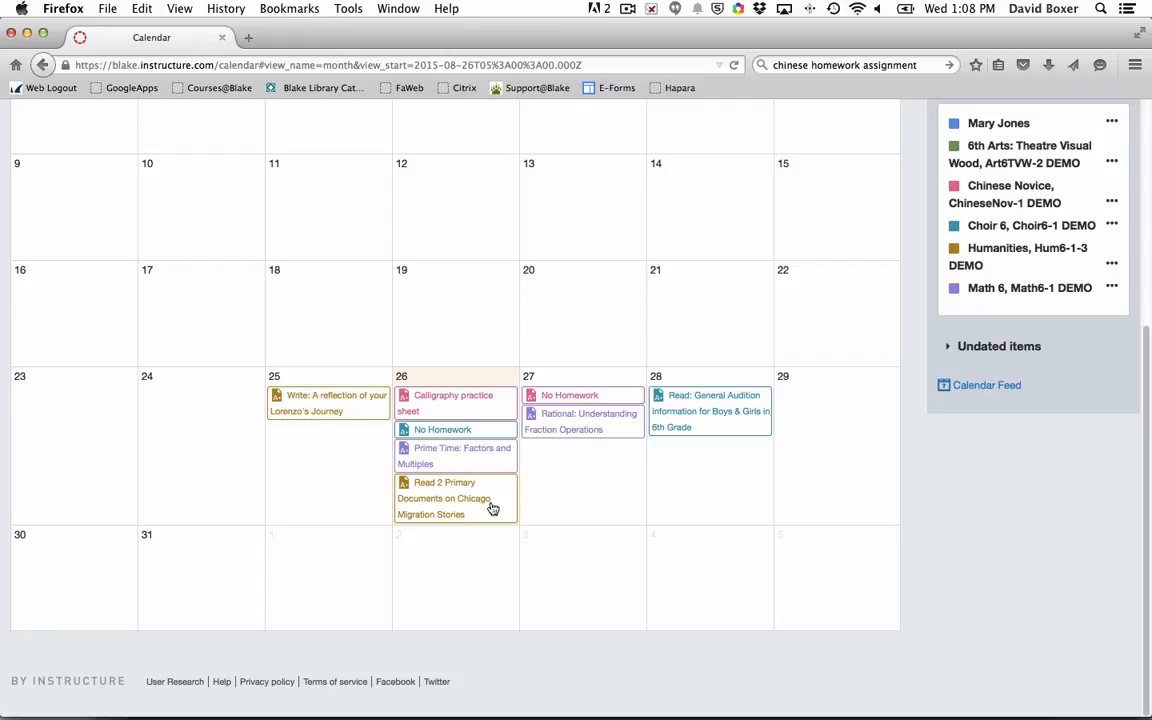
mouse_move(952, 160)
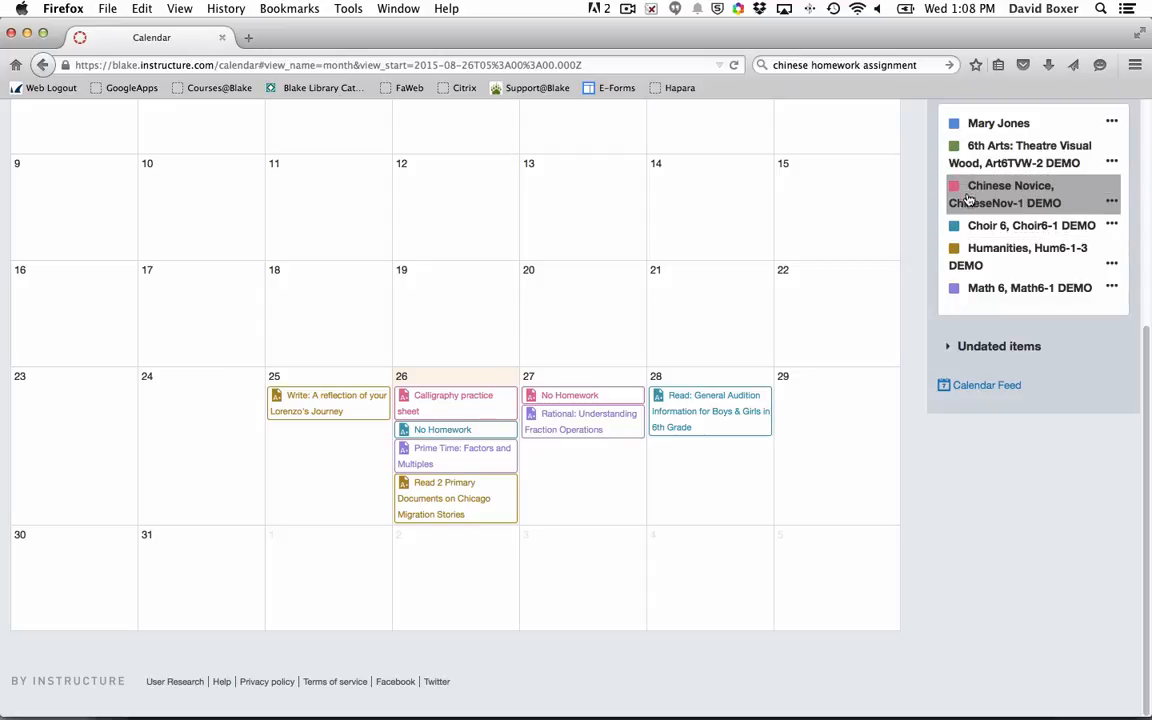
mouse_move(1030, 154)
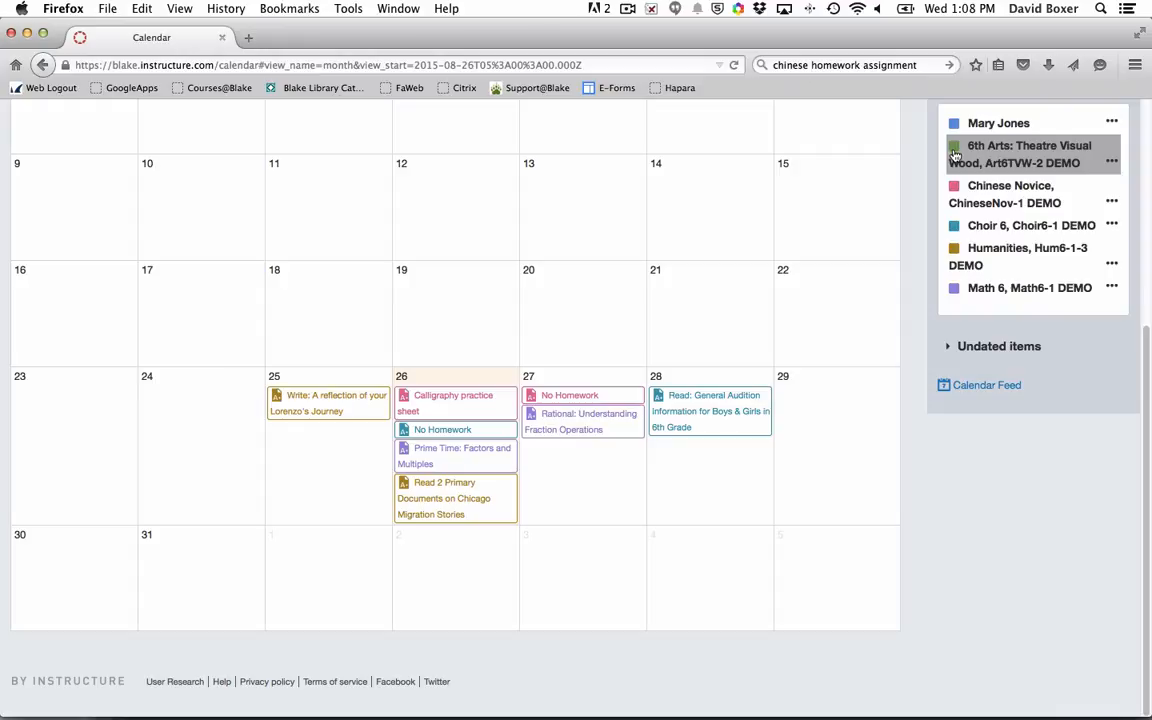
Step: Hide the Humanities, Math 6 and other course calendars so only Choir 6 remains shown
left_click(952, 156)
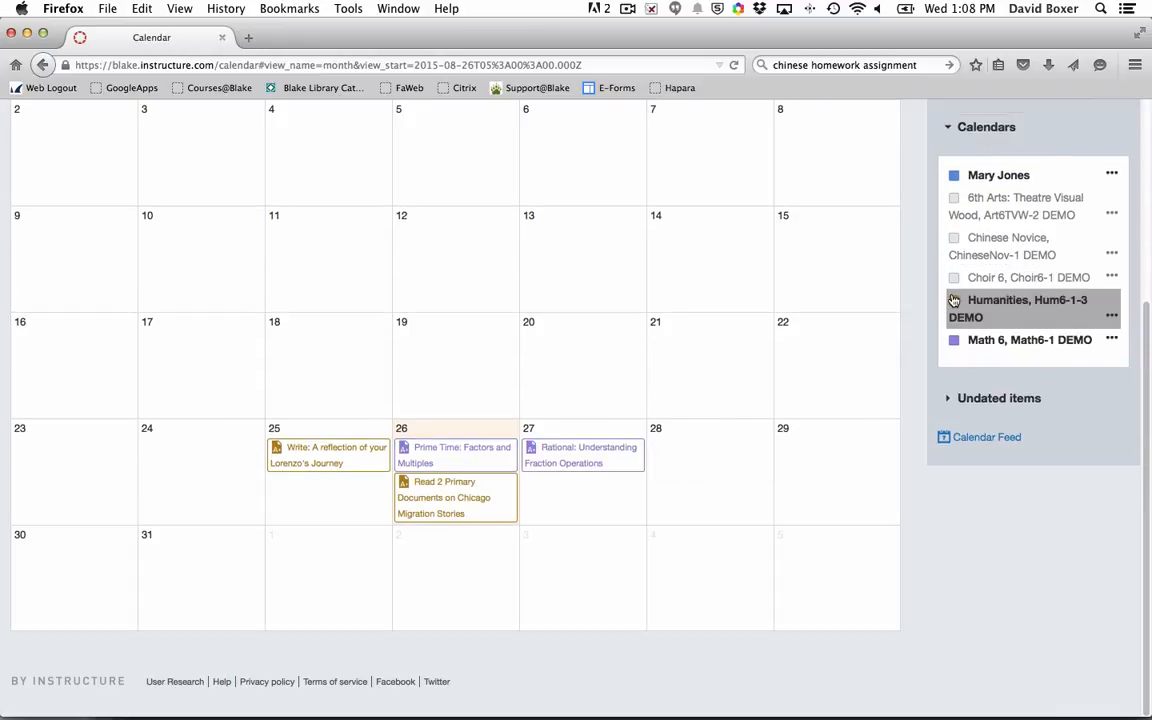
left_click(954, 300)
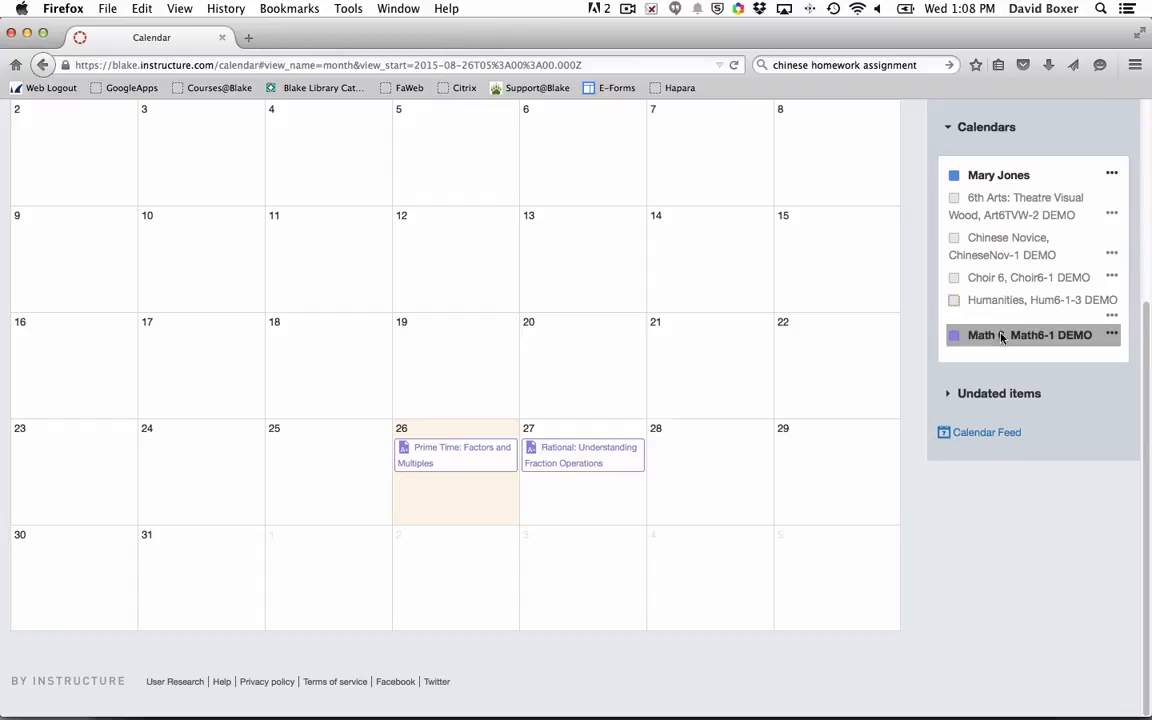
left_click(952, 336)
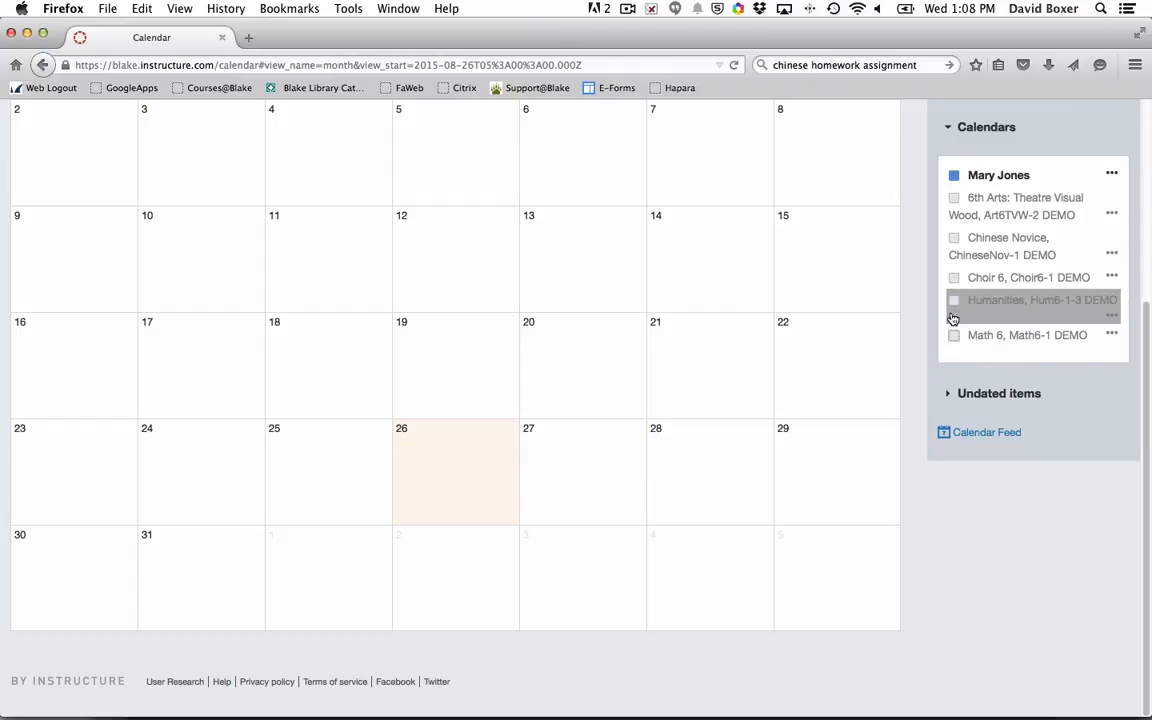
left_click(954, 300)
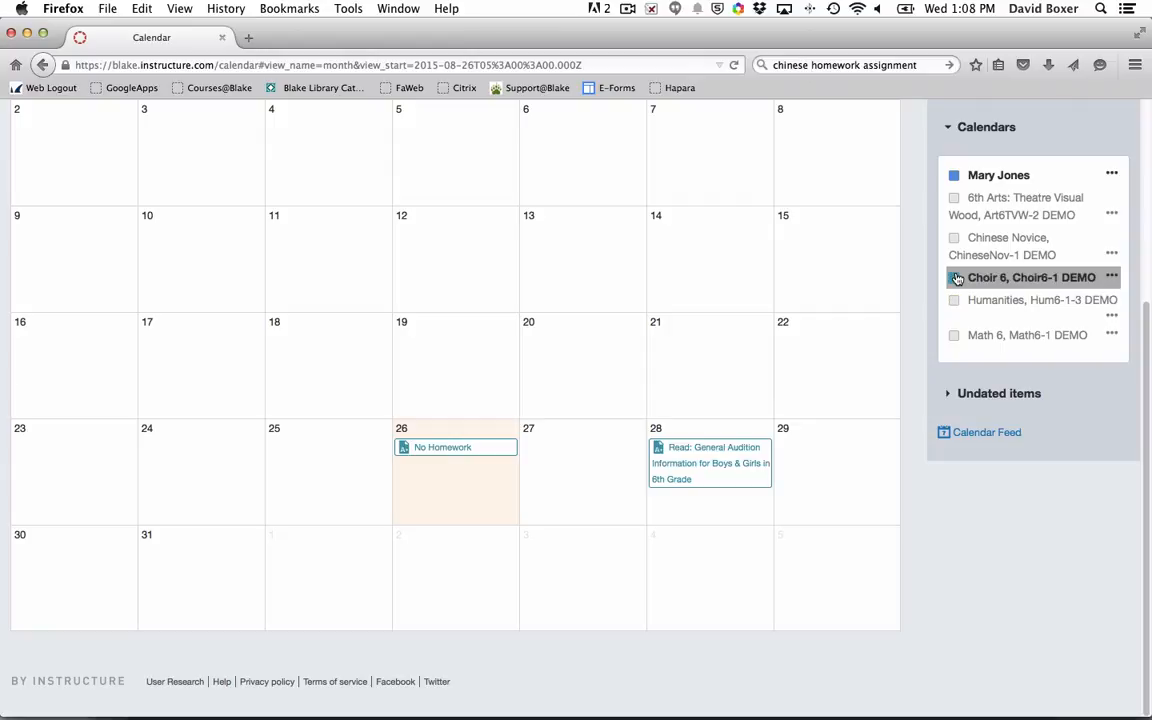
left_click(954, 276)
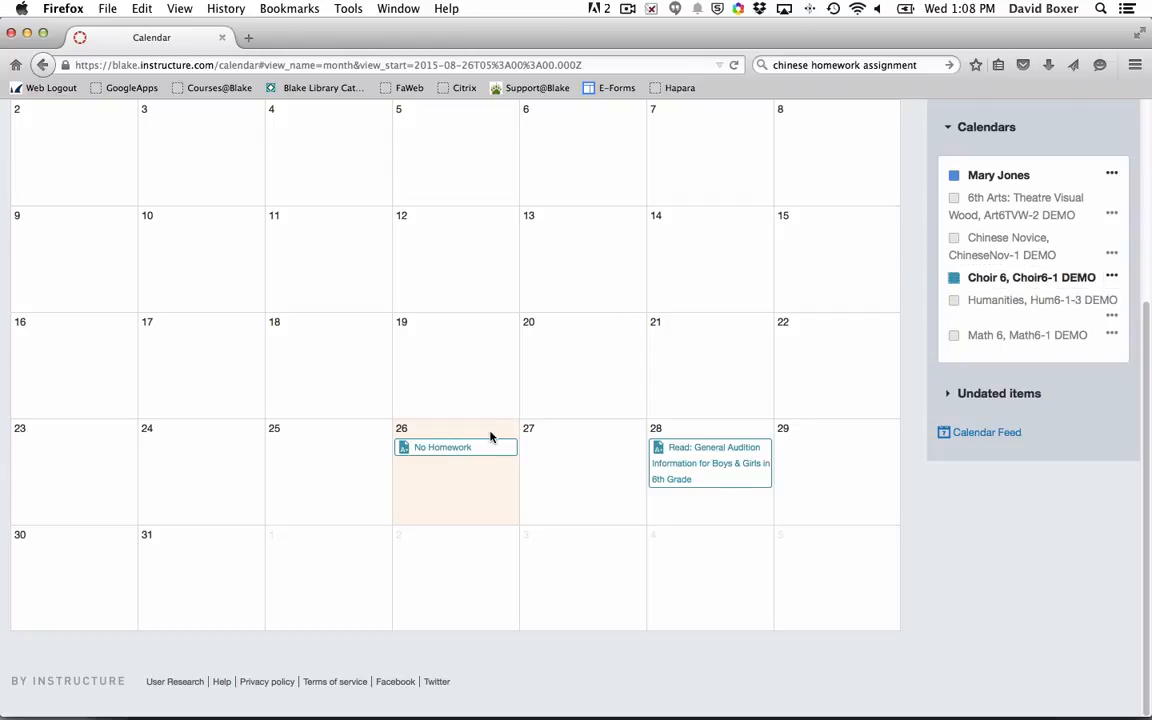
mouse_move(816, 322)
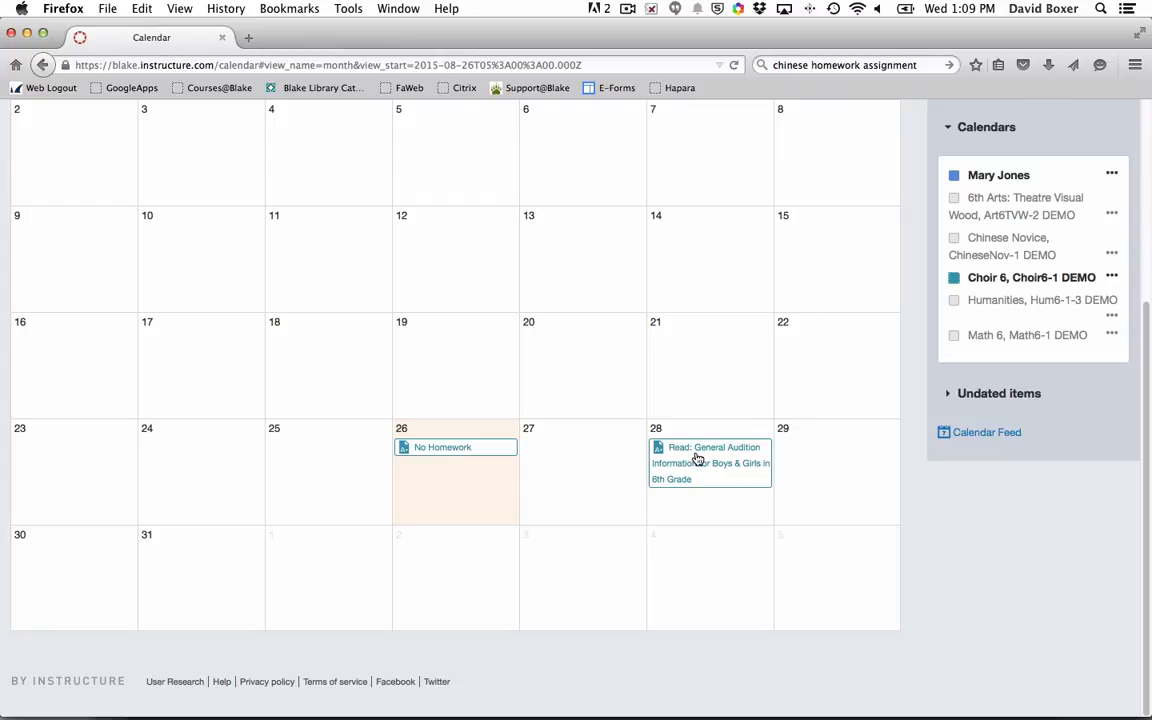
mouse_move(710, 462)
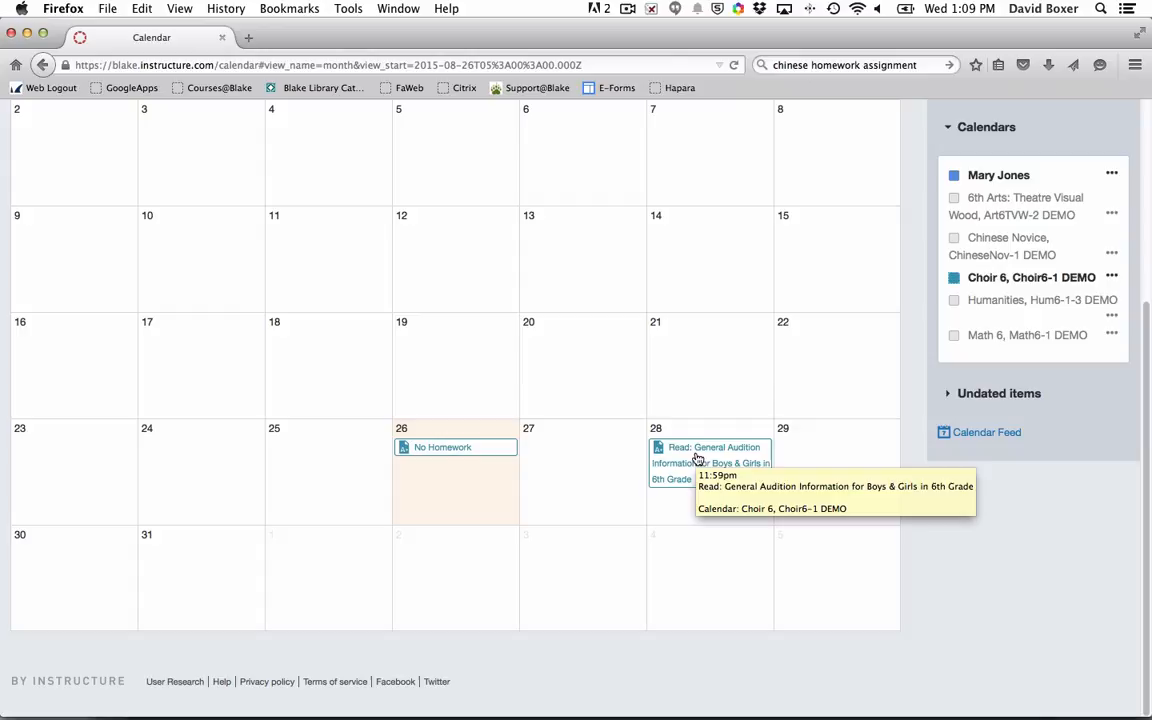
Step: Show the details of Choir 6's August 28 audition reading assignment
left_click(710, 460)
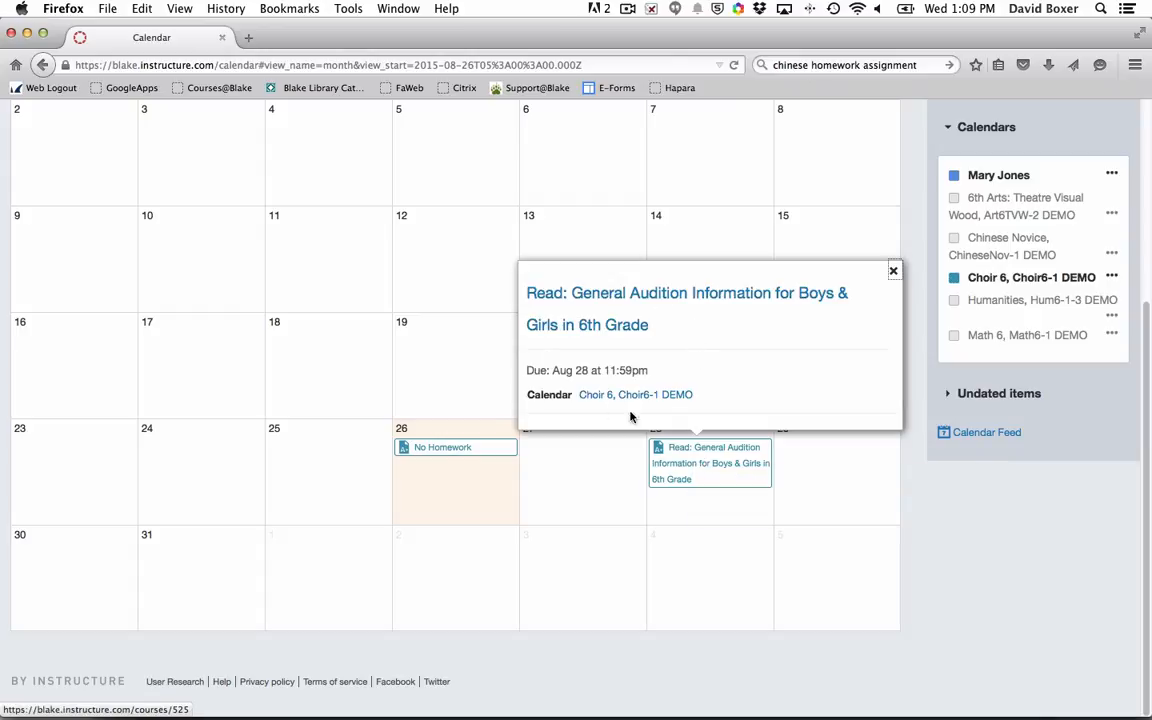
mouse_move(658, 408)
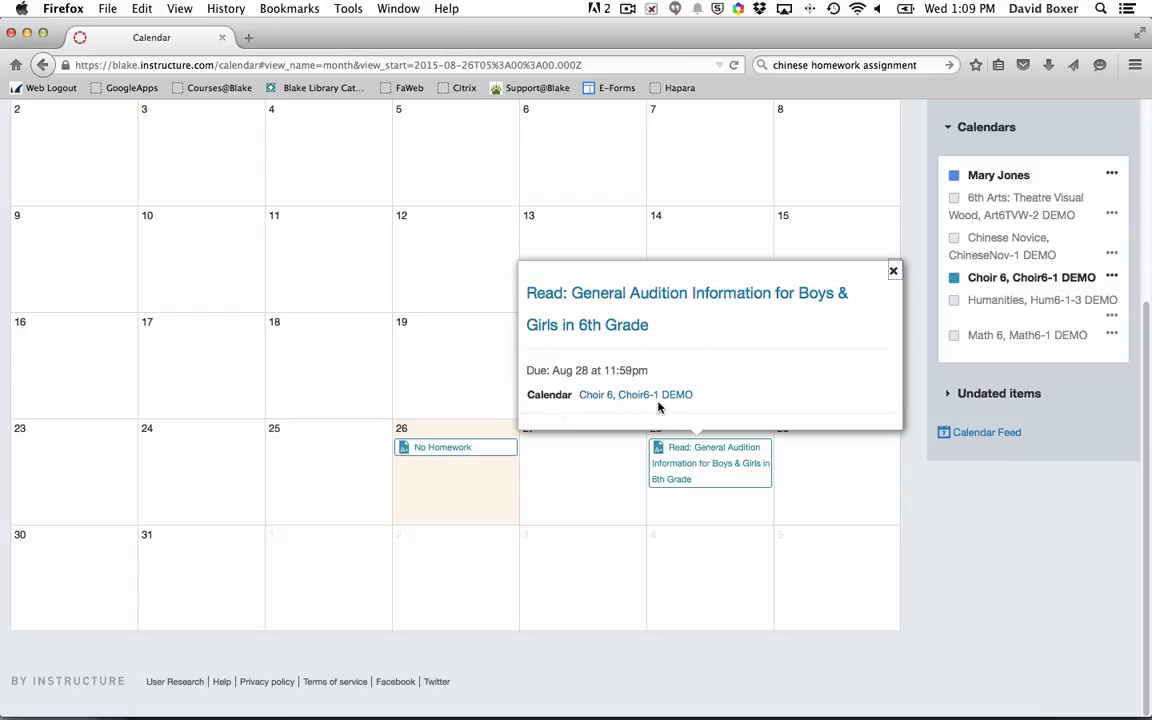